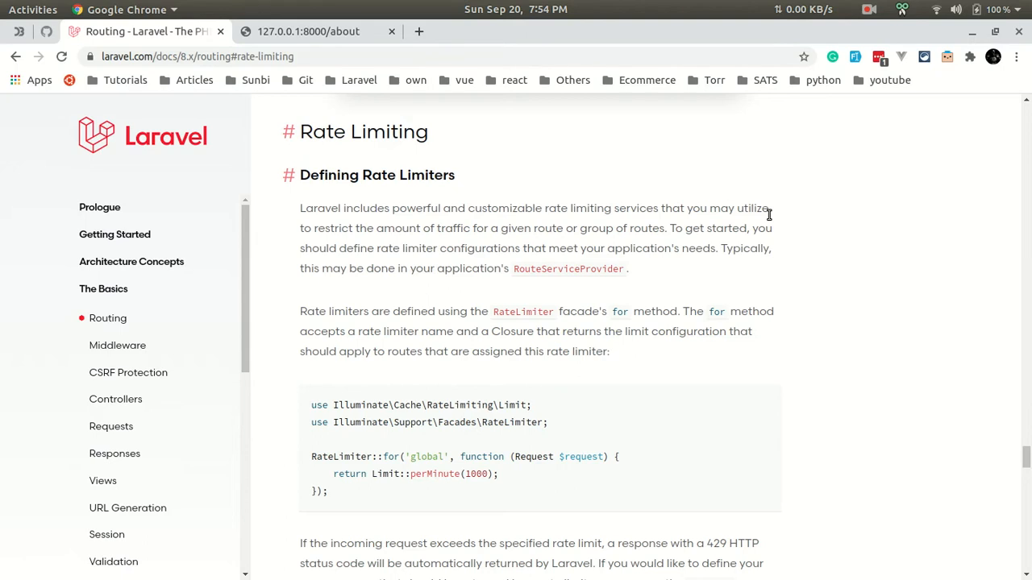
pyautogui.moveTo(121, 345)
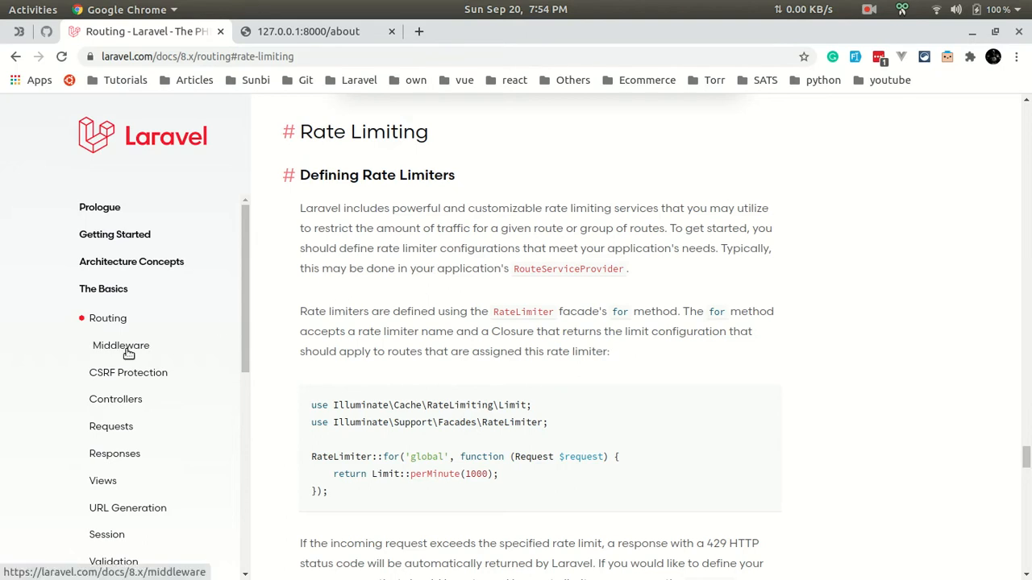
pyautogui.moveTo(112, 318)
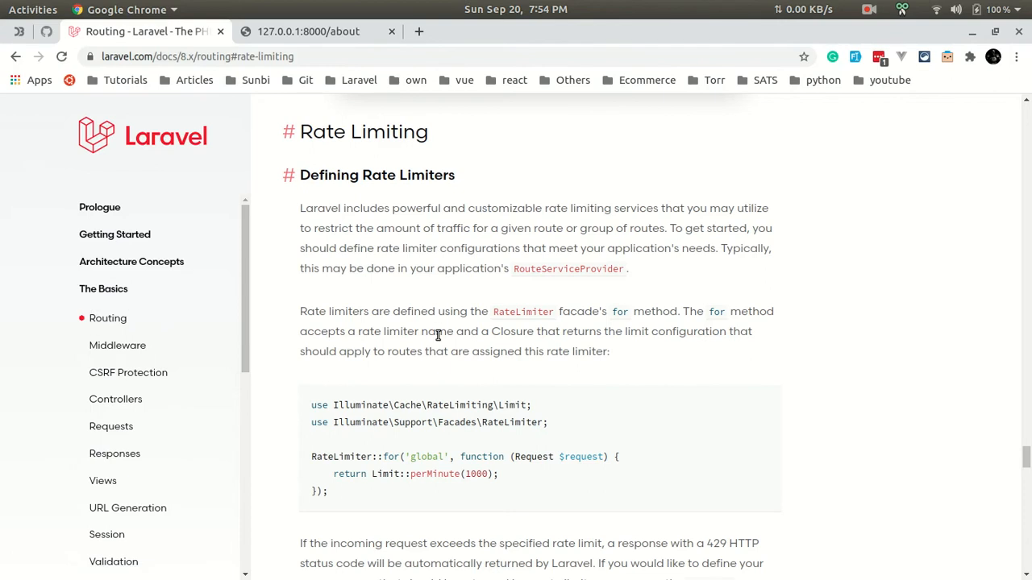
pyautogui.moveTo(571, 302)
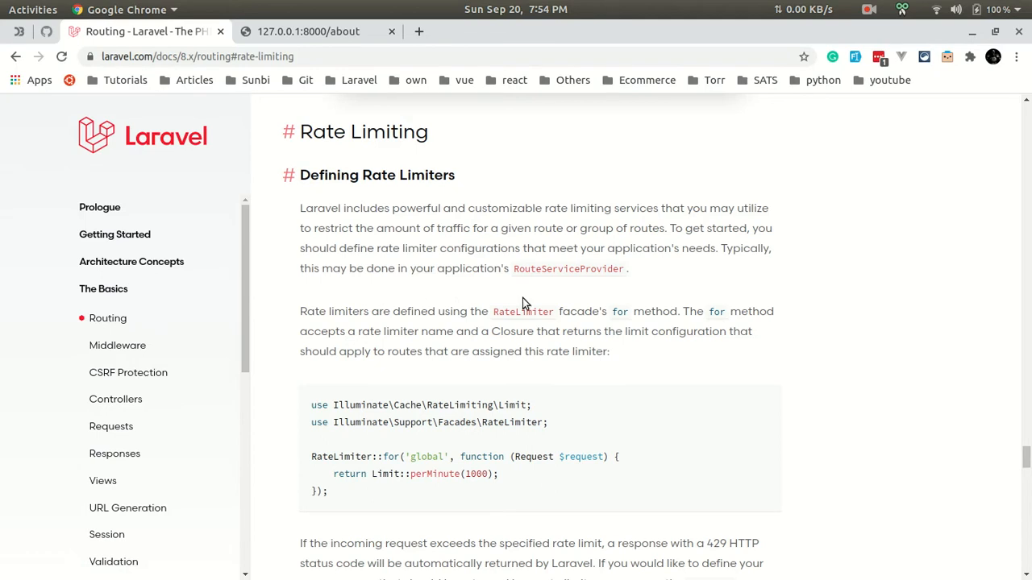
pyautogui.moveTo(385, 207)
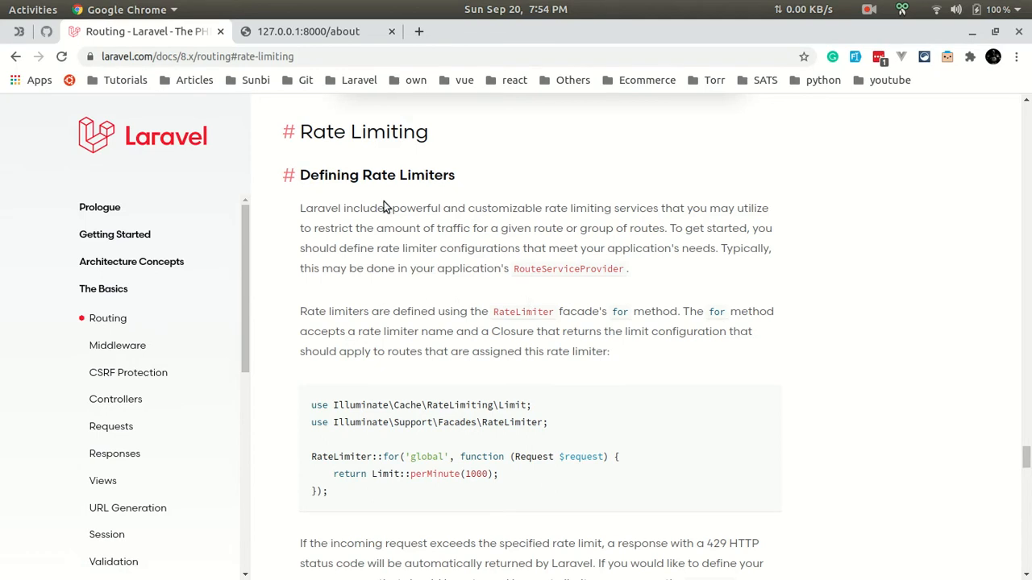
pyautogui.moveTo(329, 133)
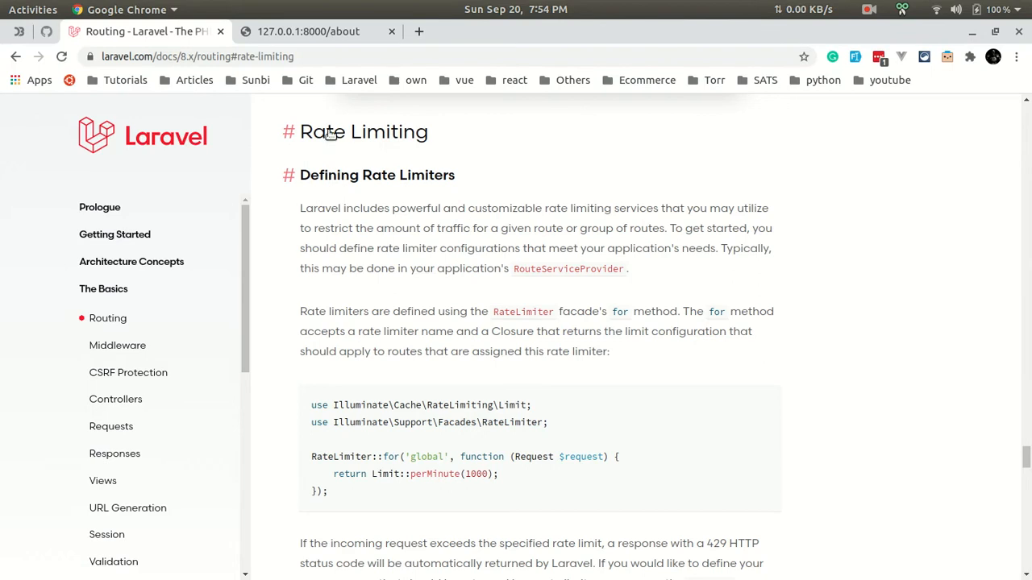
pyautogui.moveTo(388, 229)
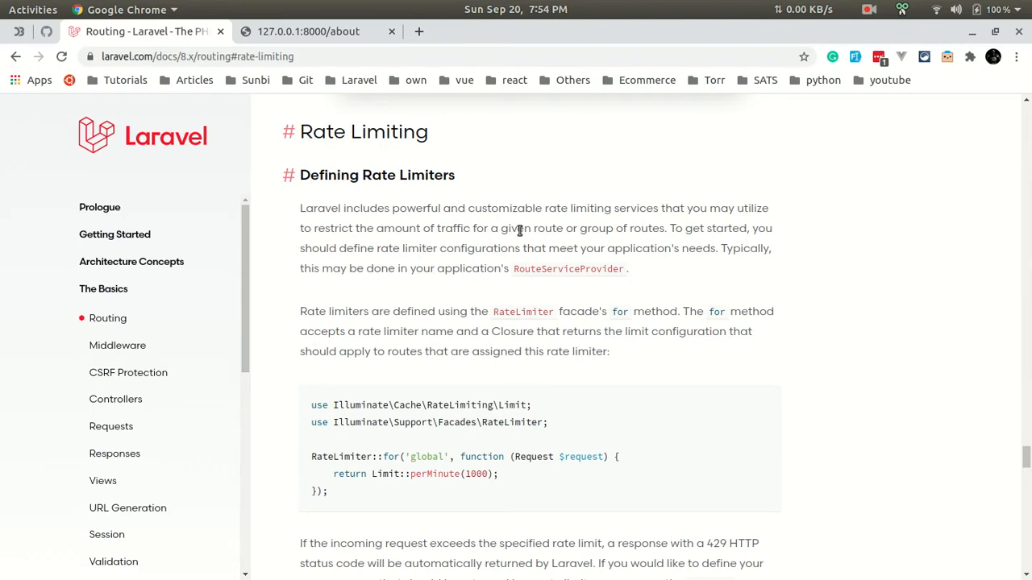
pyautogui.moveTo(614, 252)
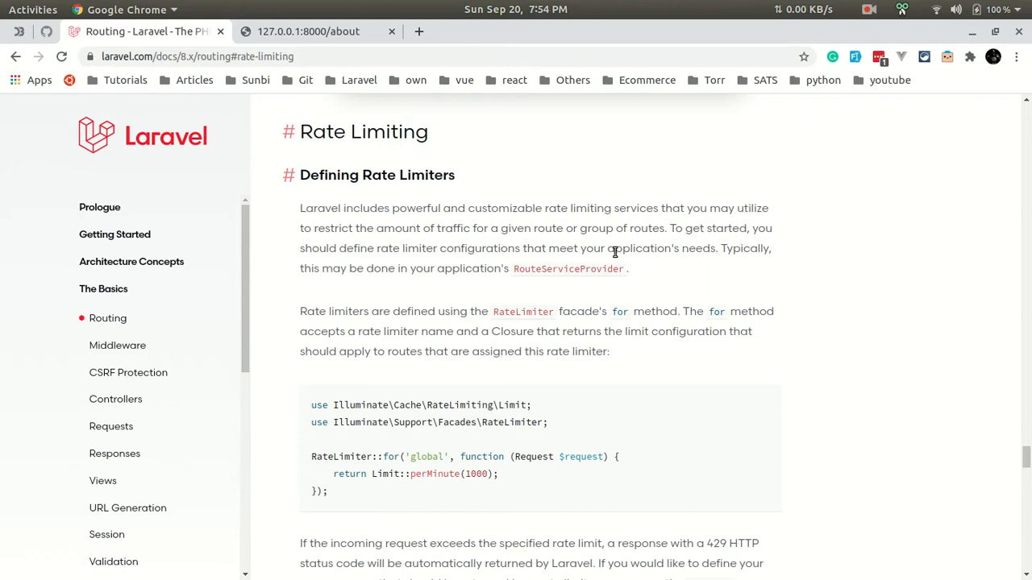
# Scroll through the documentation page
pyautogui.scroll(-3)
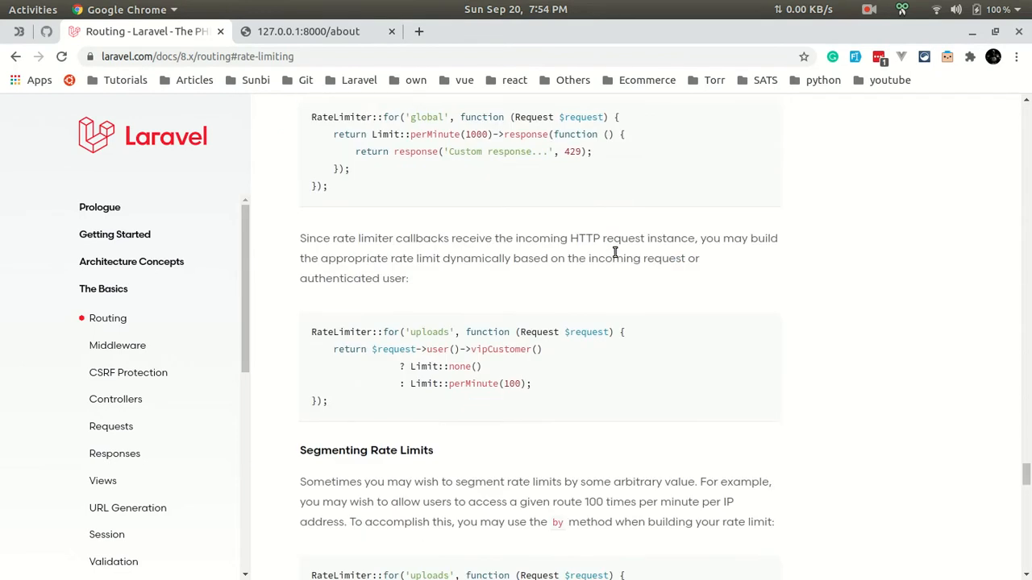
pyautogui.scroll(-3)
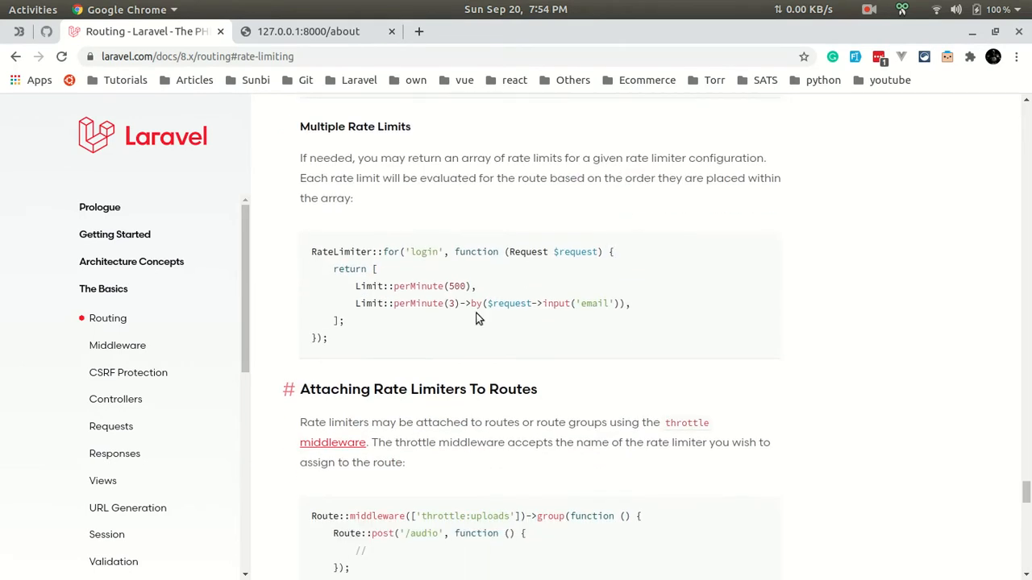
pyautogui.scroll(-3)
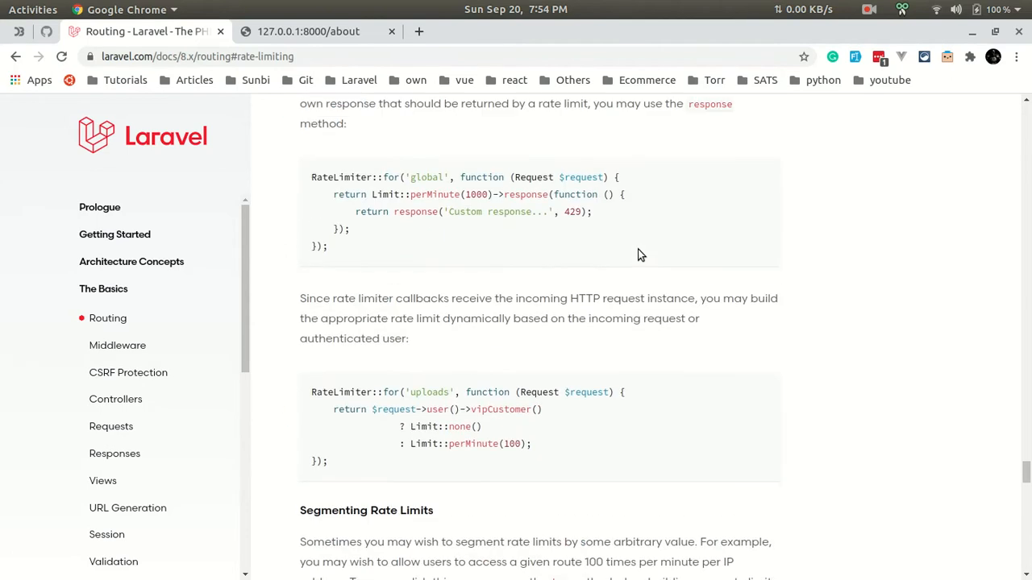
pyautogui.scroll(3)
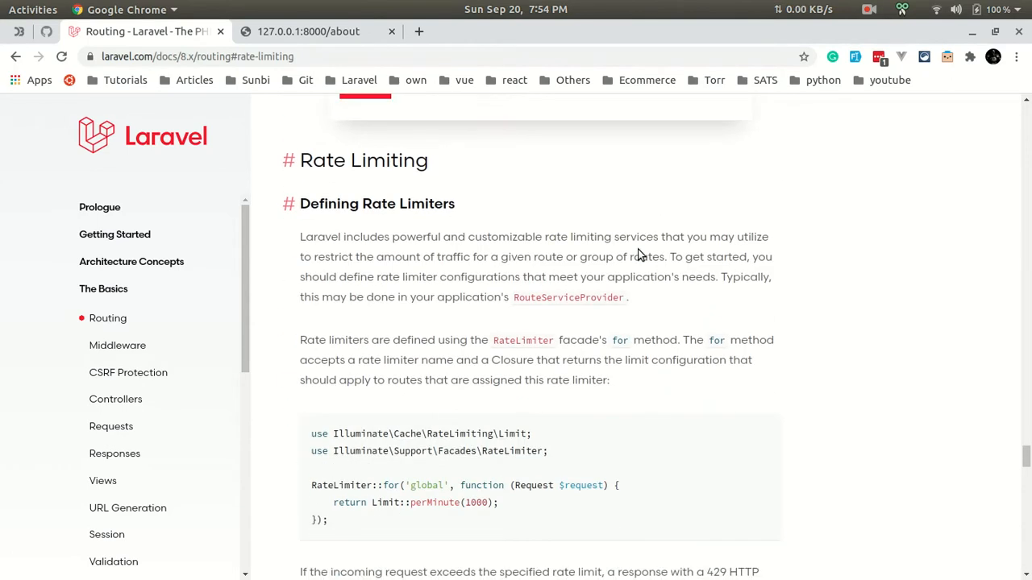
pyautogui.scroll(-3)
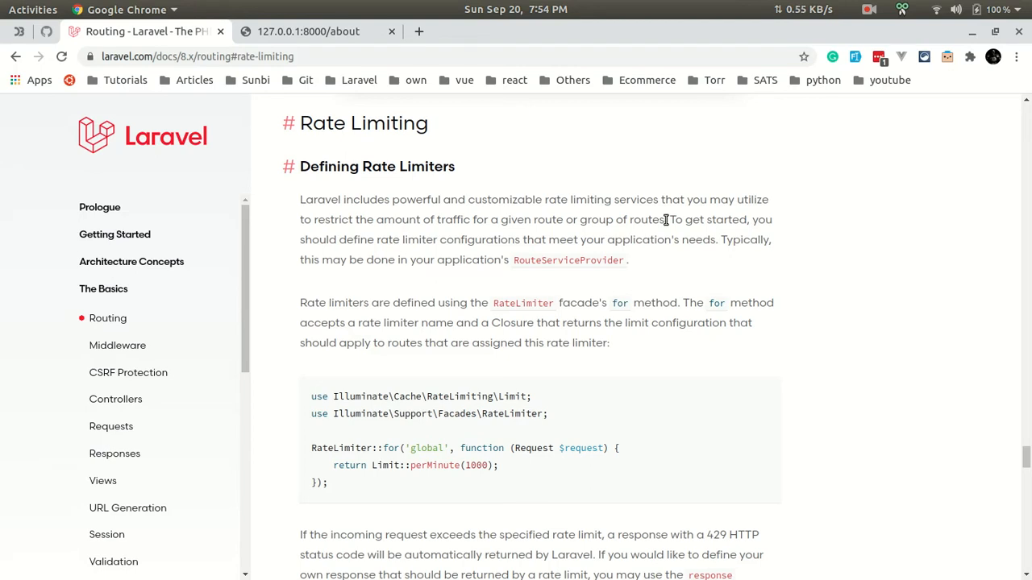
# Open RouteServiceProvider.php from the blog project's app/Providers folder in VS Code
pyautogui.press('alt+Tab')
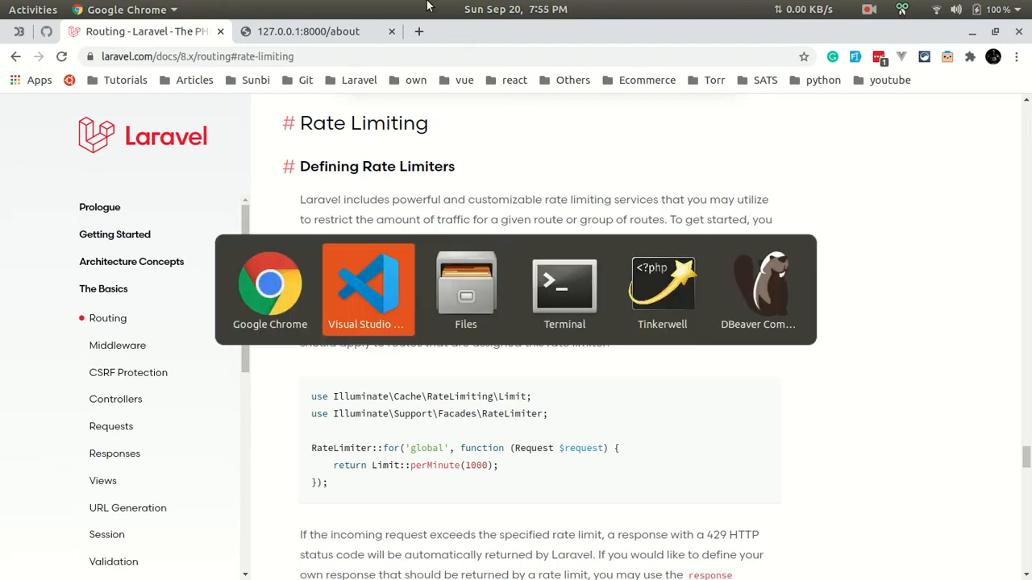
pyautogui.click(367, 288)
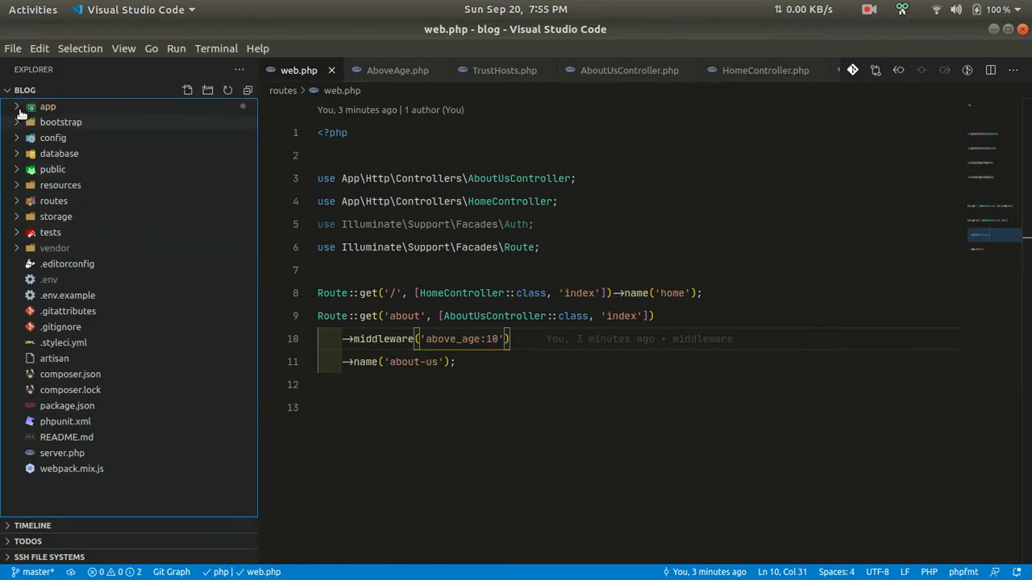
pyautogui.moveTo(48, 106)
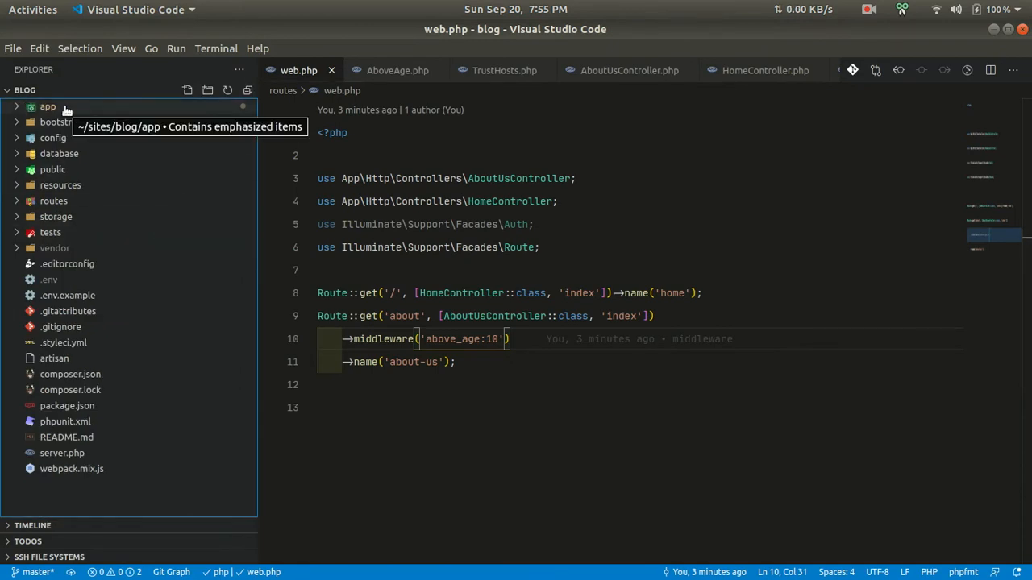
pyautogui.click(47, 106)
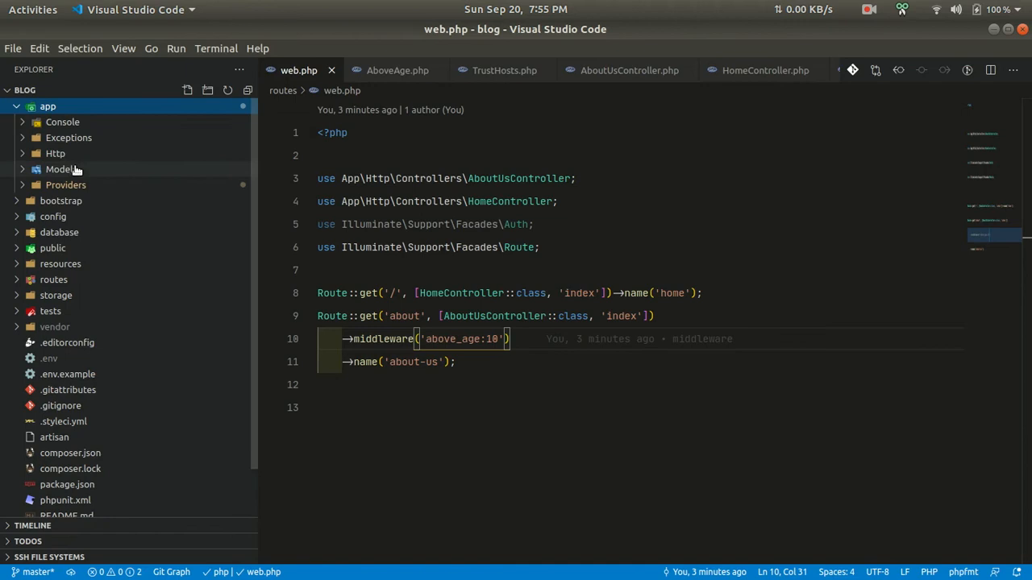
pyautogui.moveTo(55, 153)
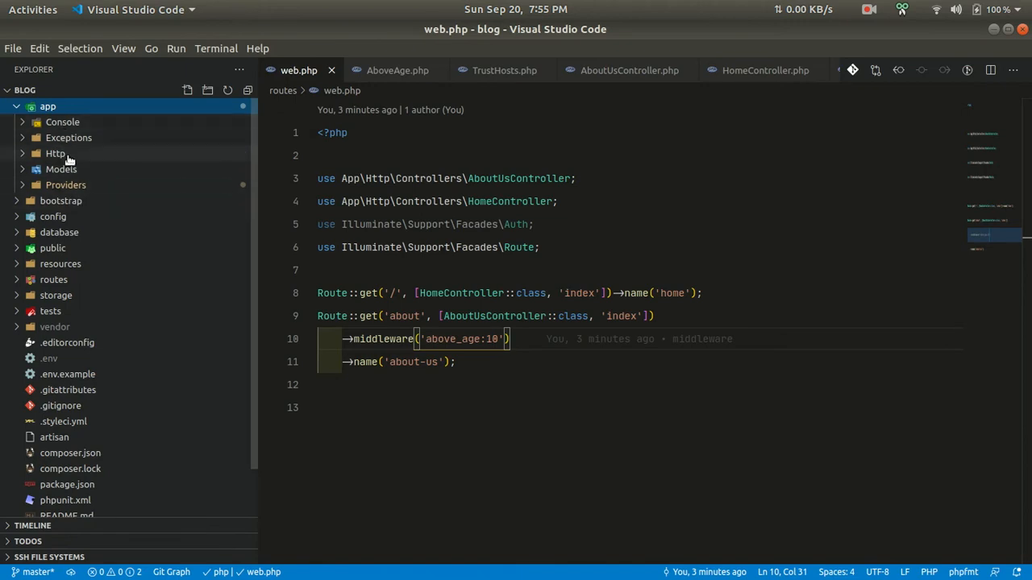
pyautogui.click(55, 153)
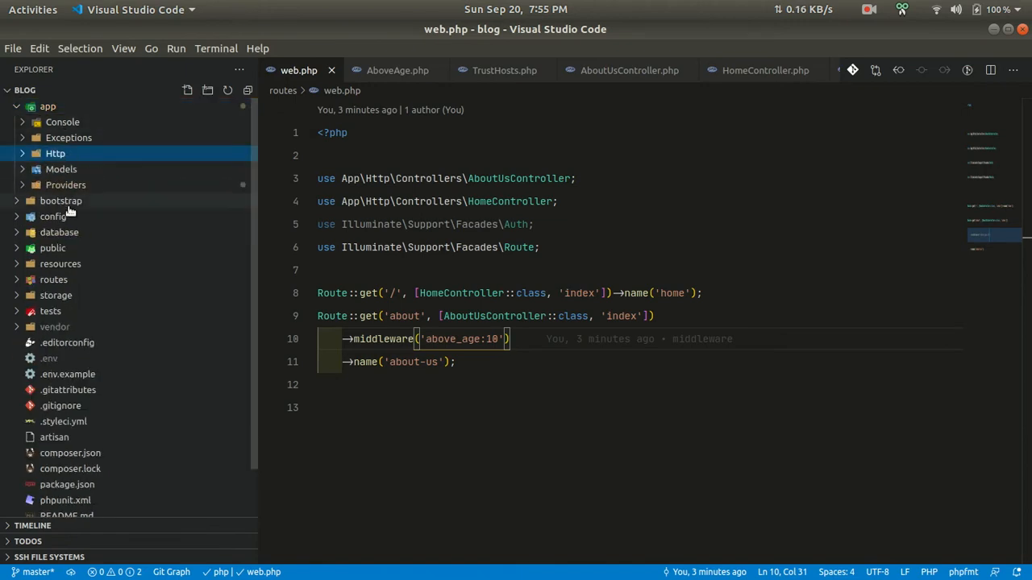
pyautogui.click(66, 184)
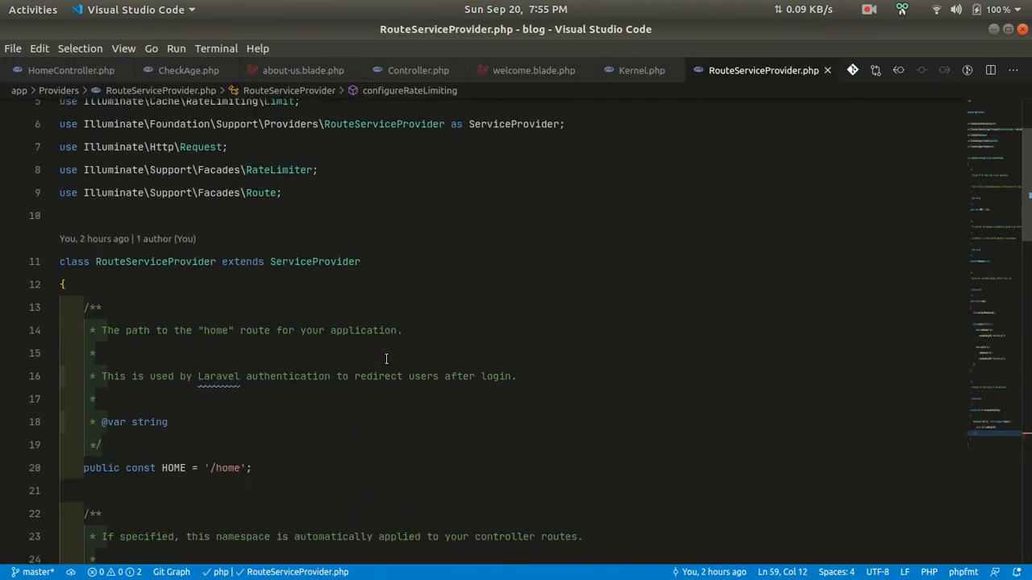
pyautogui.scroll(-3)
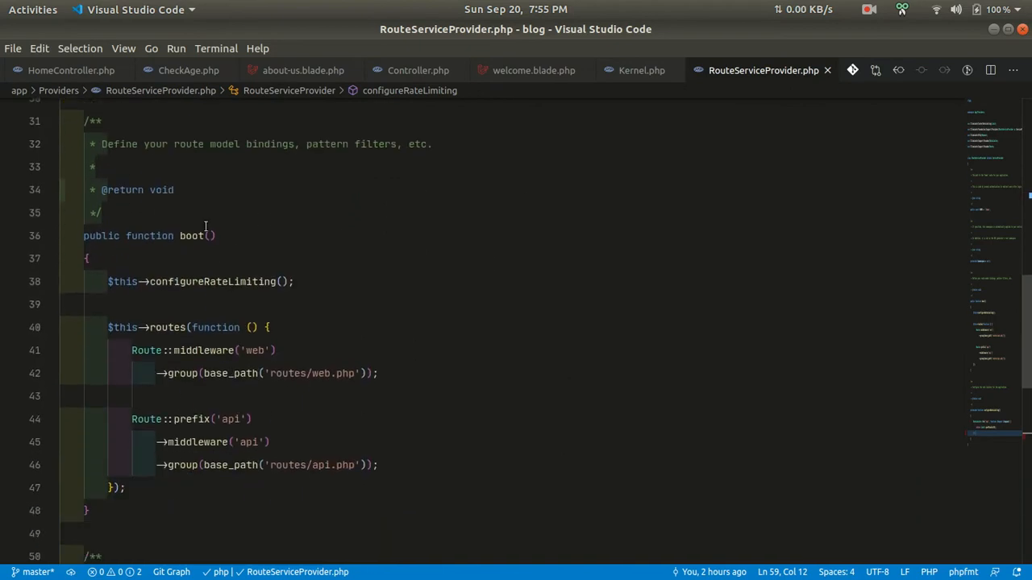
pyautogui.scroll(-3)
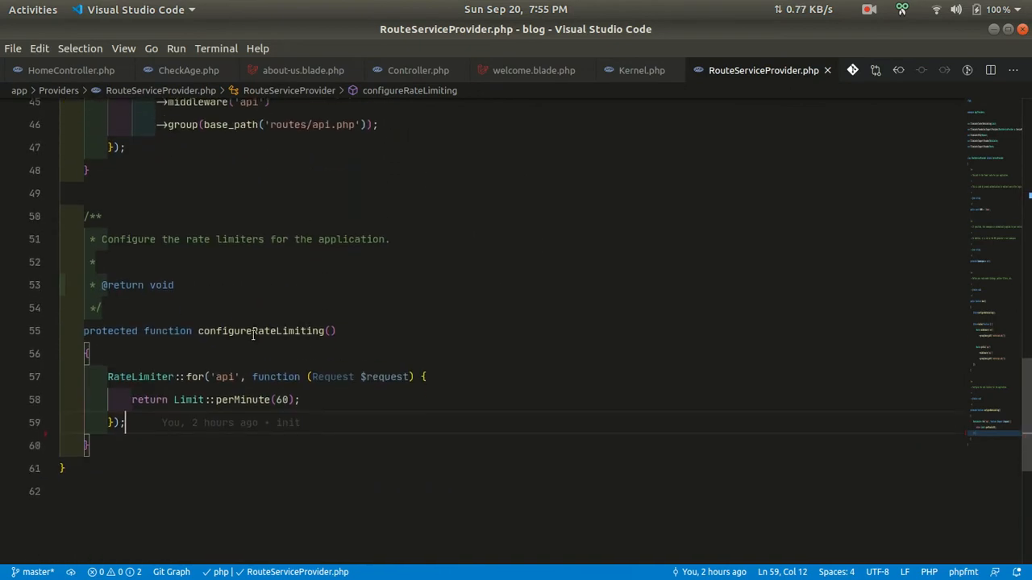
pyautogui.doubleClick(261, 331)
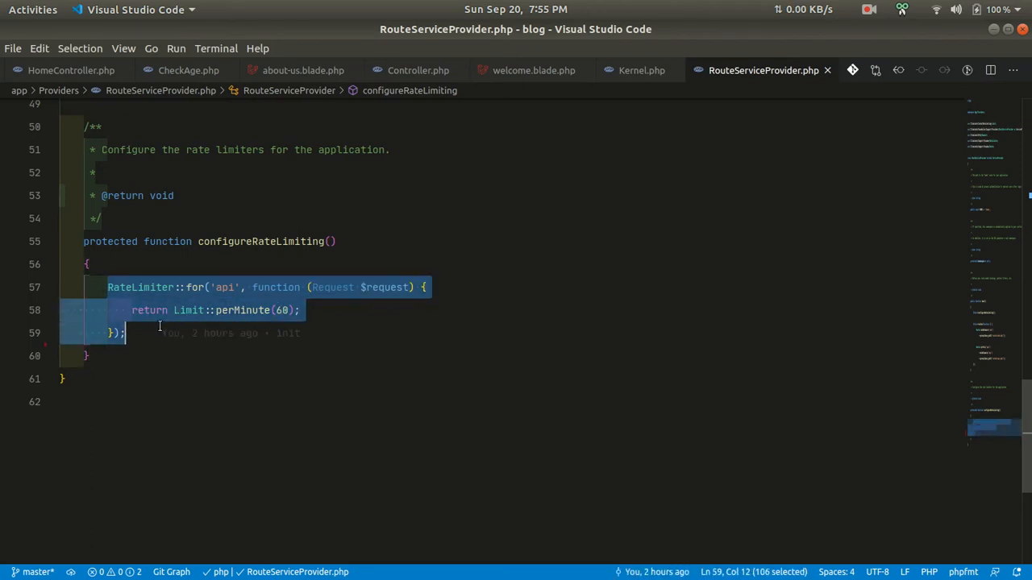
pyautogui.click(242, 310)
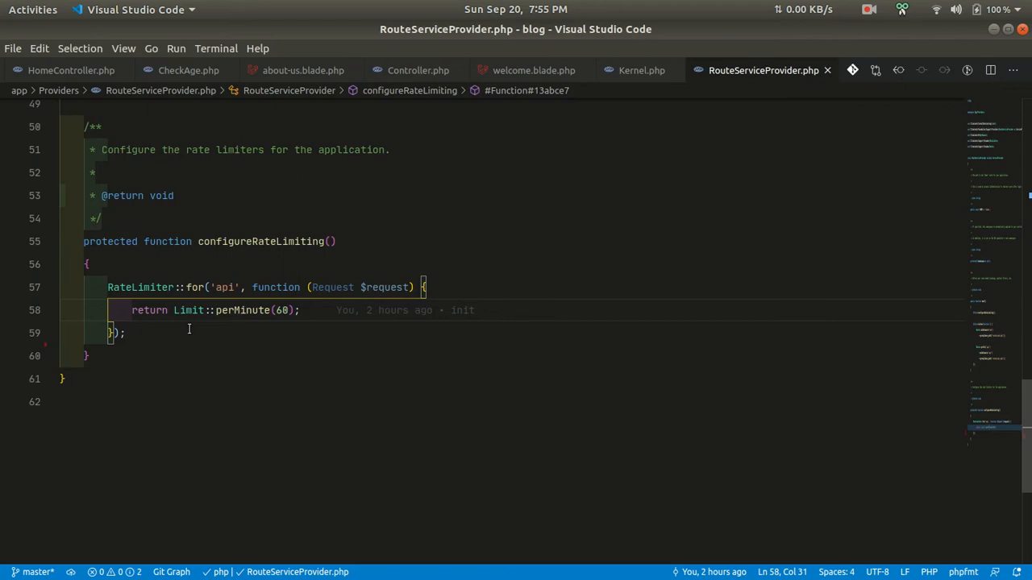
pyautogui.press('enter')
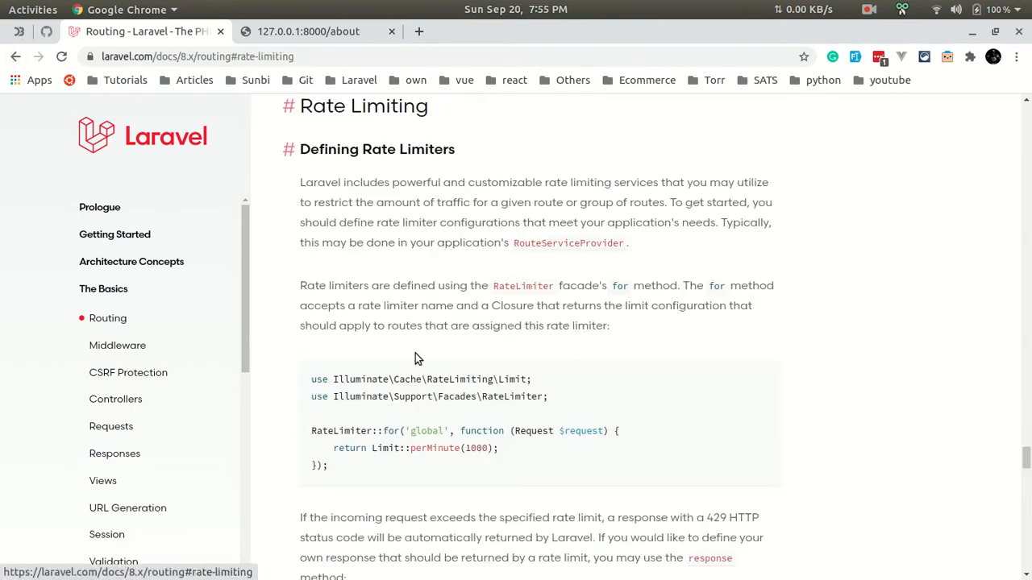
# Copy the RateLimiter::for('global') example from the Laravel rate limiting docs
pyautogui.scroll(-3)
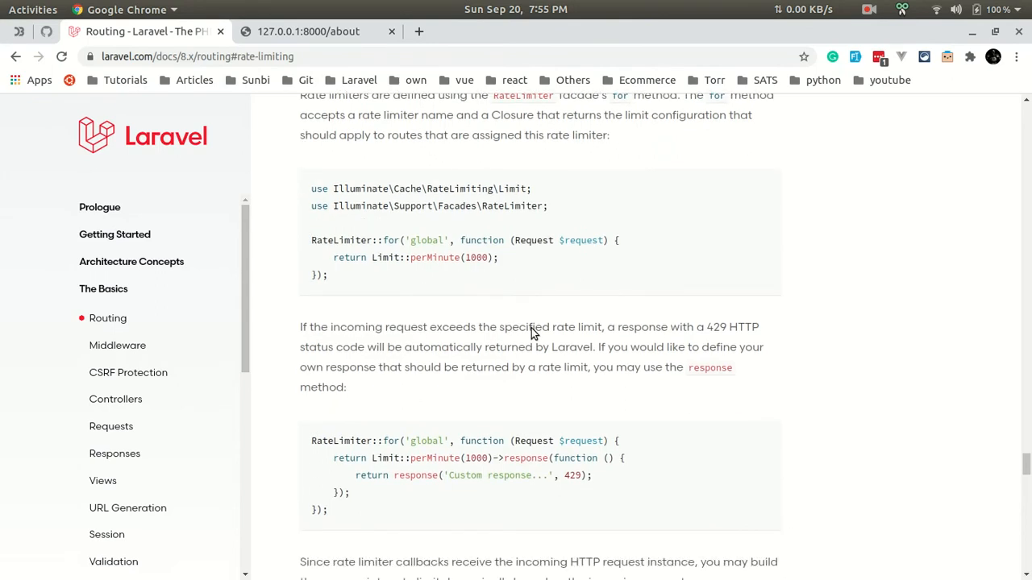
pyautogui.moveTo(311, 240); pyautogui.dragTo(327, 275)
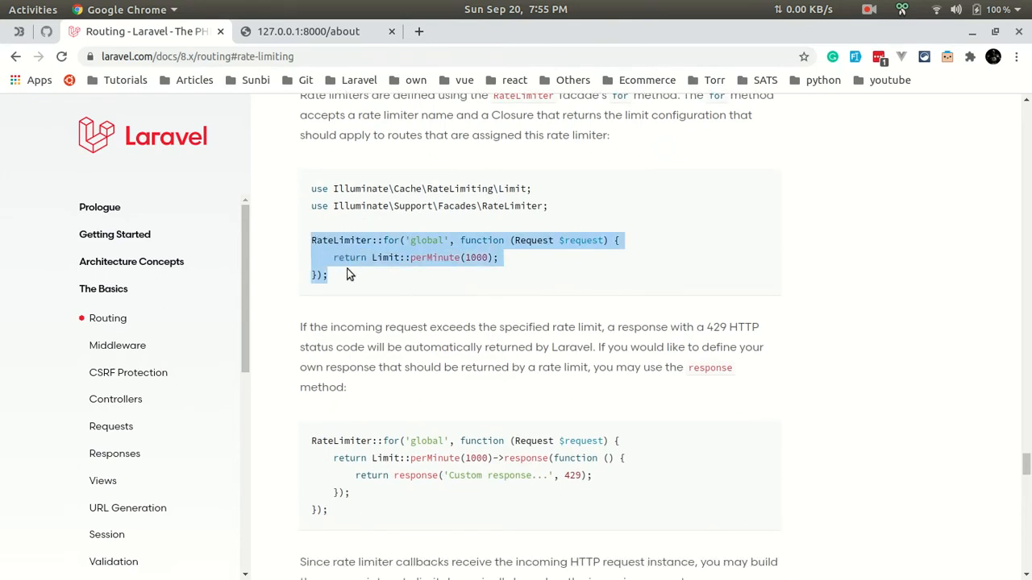
pyautogui.press('alt+Tab')
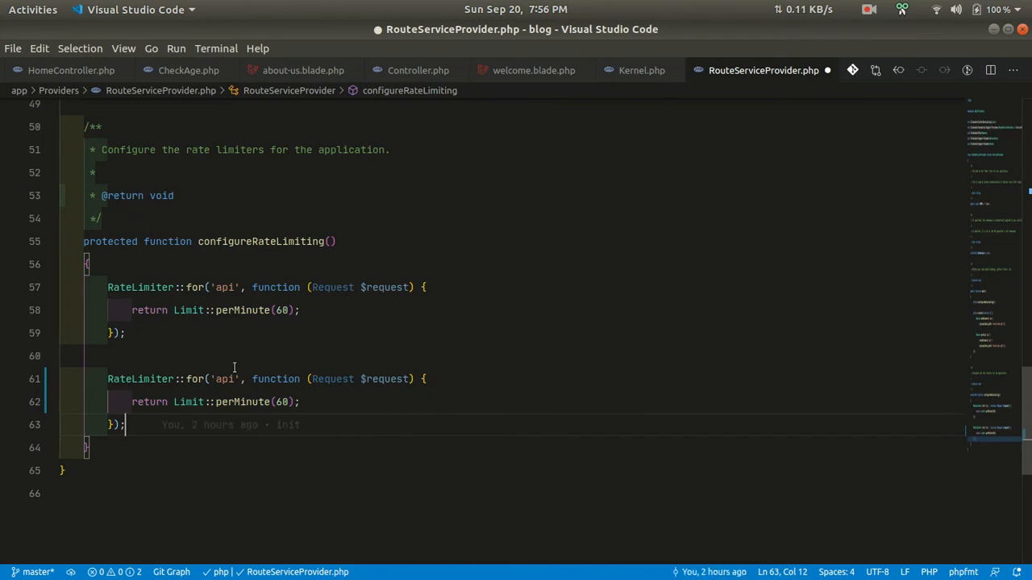
# Rename the copied 'api' limiter to only_three_visits and change its 60-per-minute limit
pyautogui.doubleClick(224, 379)
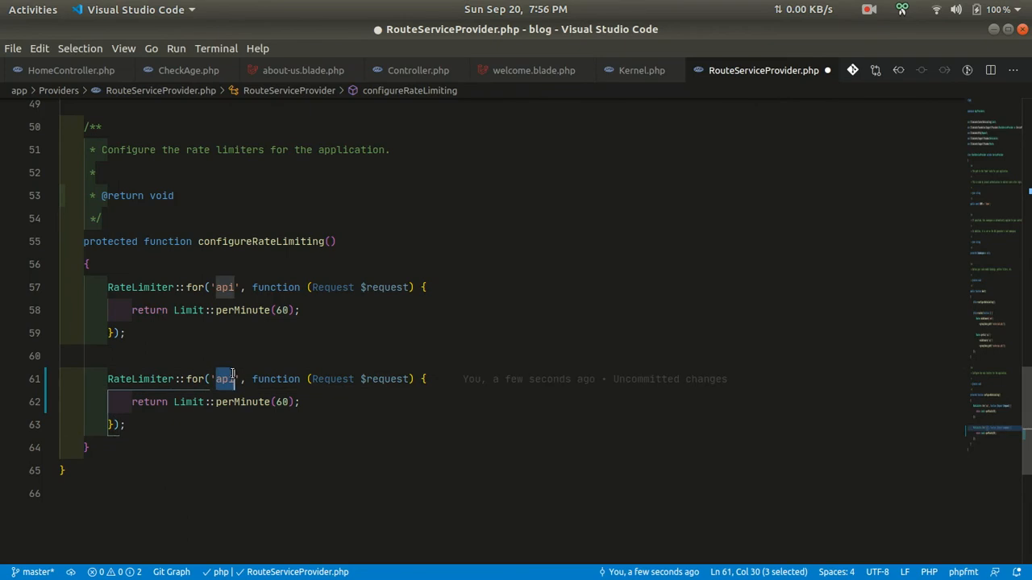
pyautogui.write('only_')
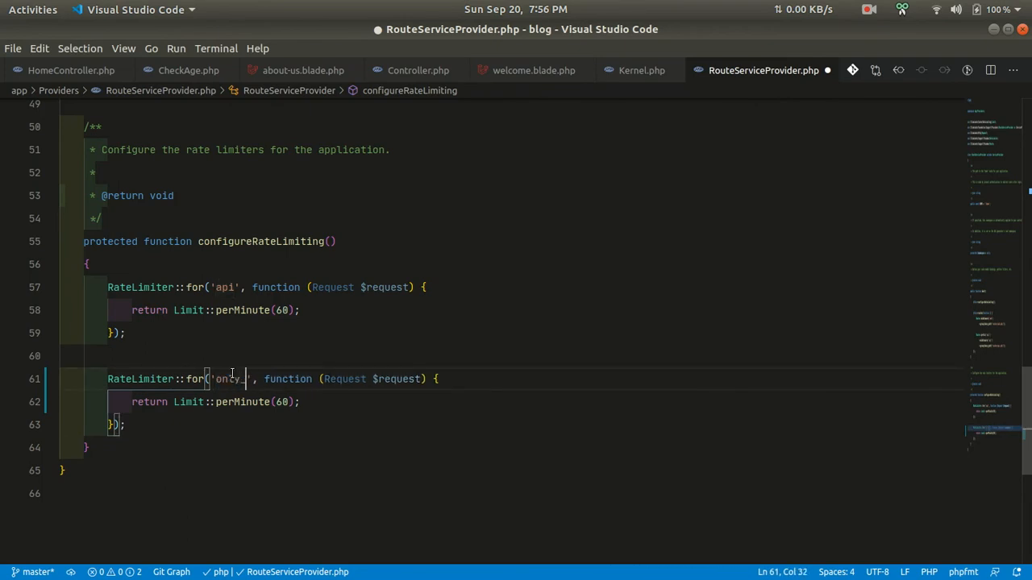
pyautogui.write('three_visits')
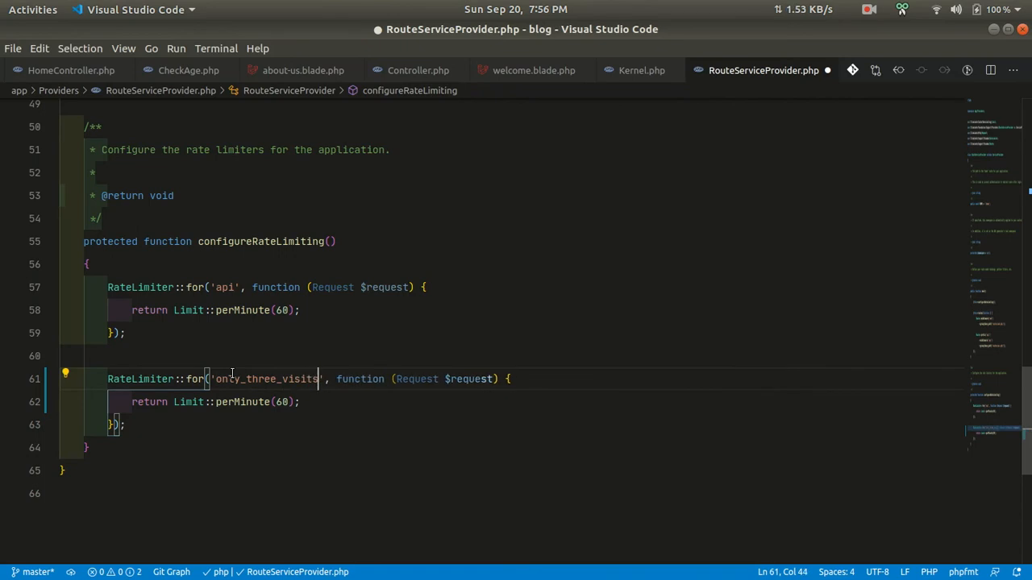
pyautogui.doubleClick(266, 379)
pyautogui.write('3')
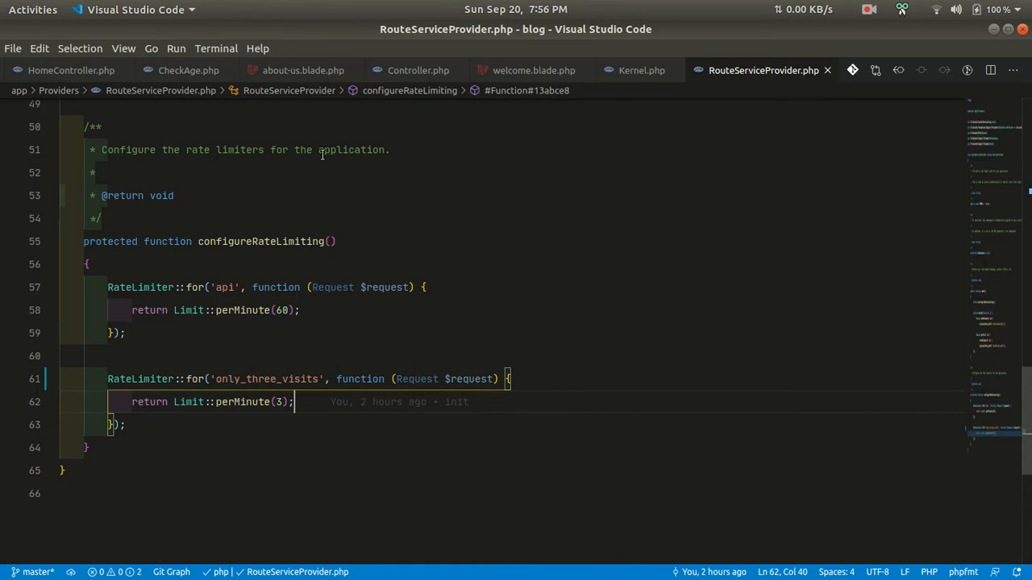
pyautogui.moveTo(454, 217)
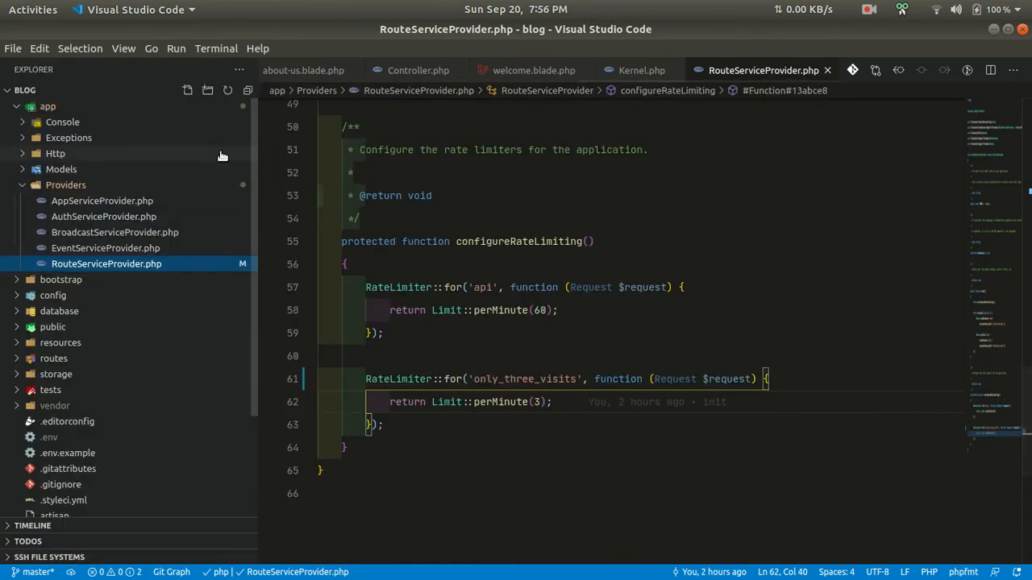
# Replace the about route's 'above_age:18' middleware with 'throttle:only_three_visits' in web.php
pyautogui.click(54, 358)
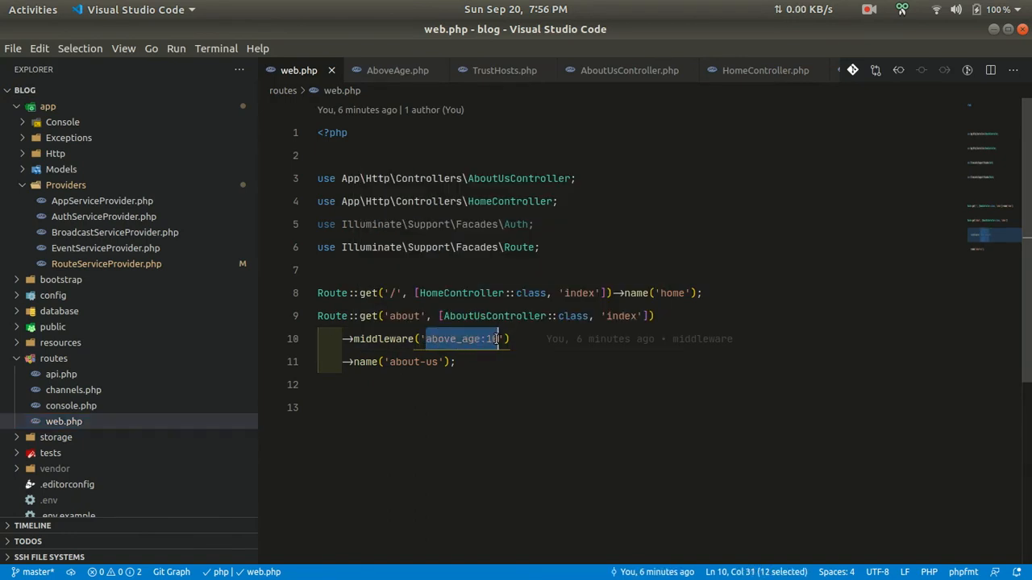
pyautogui.write('throttl')
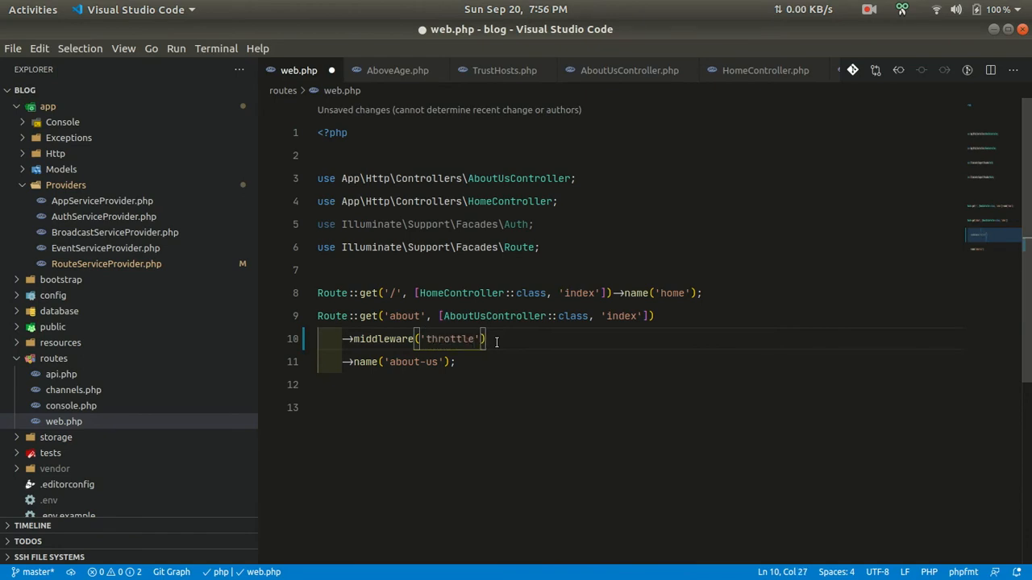
pyautogui.write(':only_three_visits')
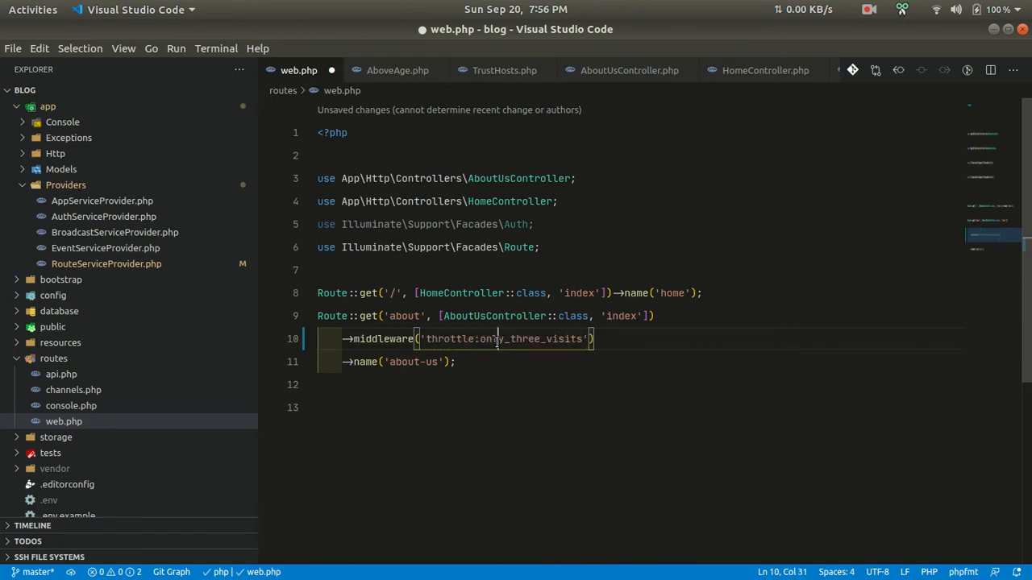
pyautogui.moveTo(479, 339); pyautogui.dragTo(582, 338)
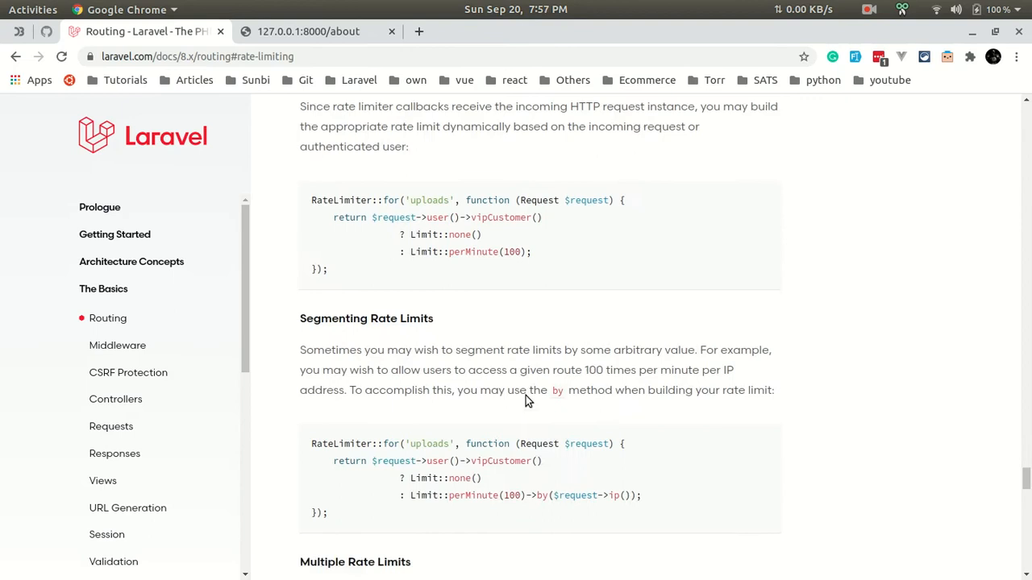
# Read 'Attaching Rate Limiters To Routes', then view the local 127.0.0.1:8000/about page
pyautogui.scroll(-3)
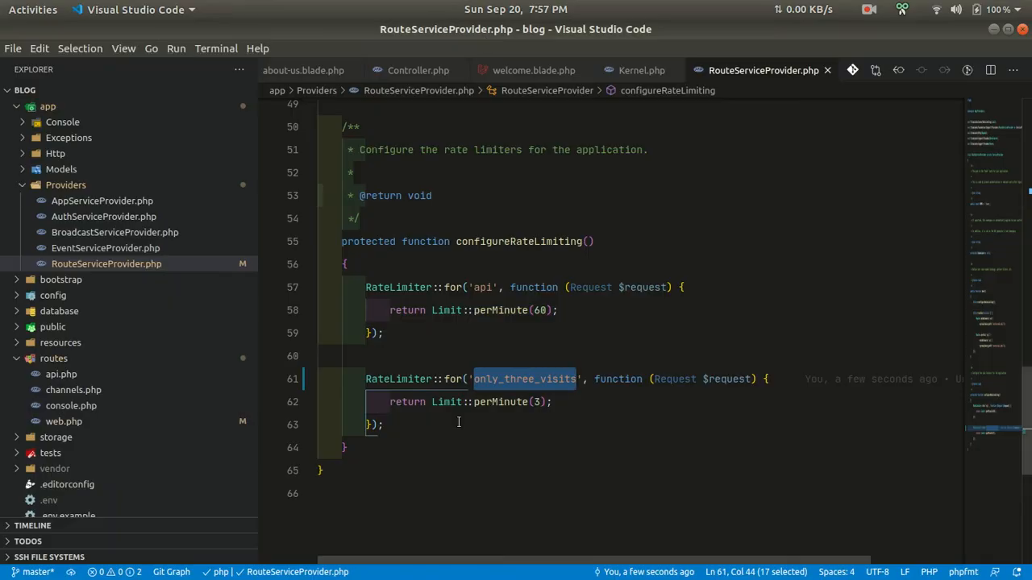
pyautogui.click(299, 70)
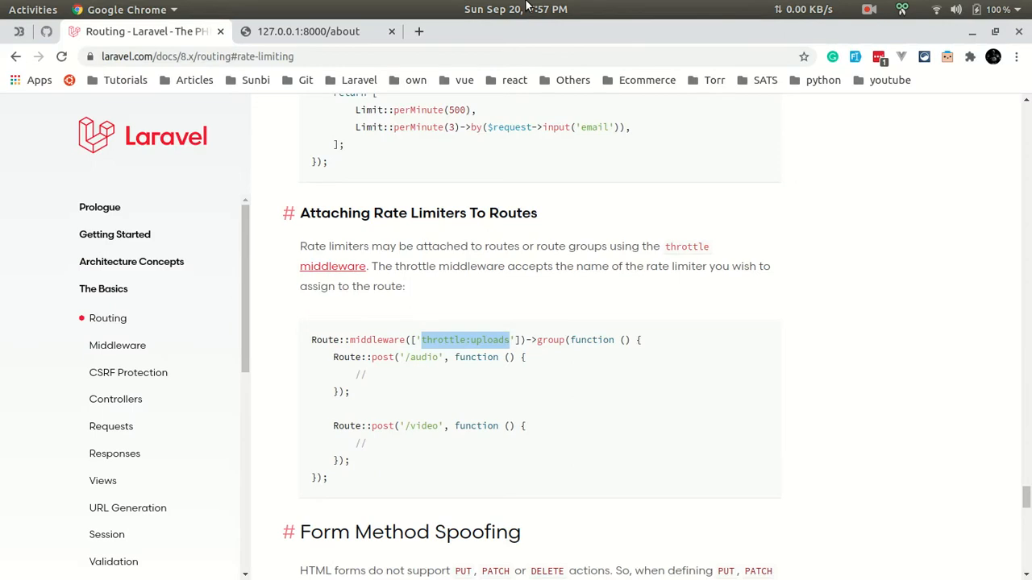
pyautogui.click(308, 31)
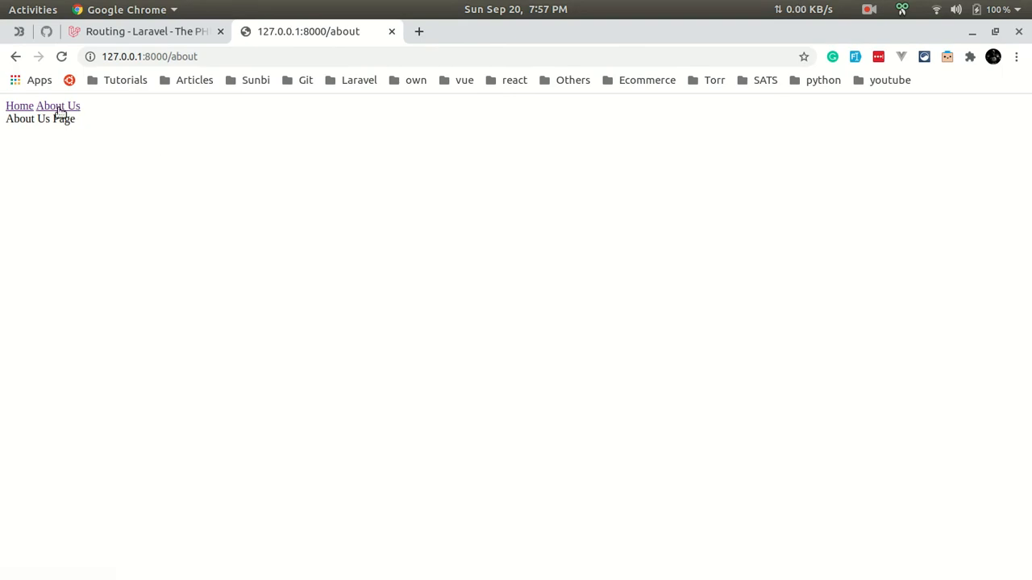
# Visit Home and About Us, then reload About Us repeatedly until 429 appears
pyautogui.click(20, 106)
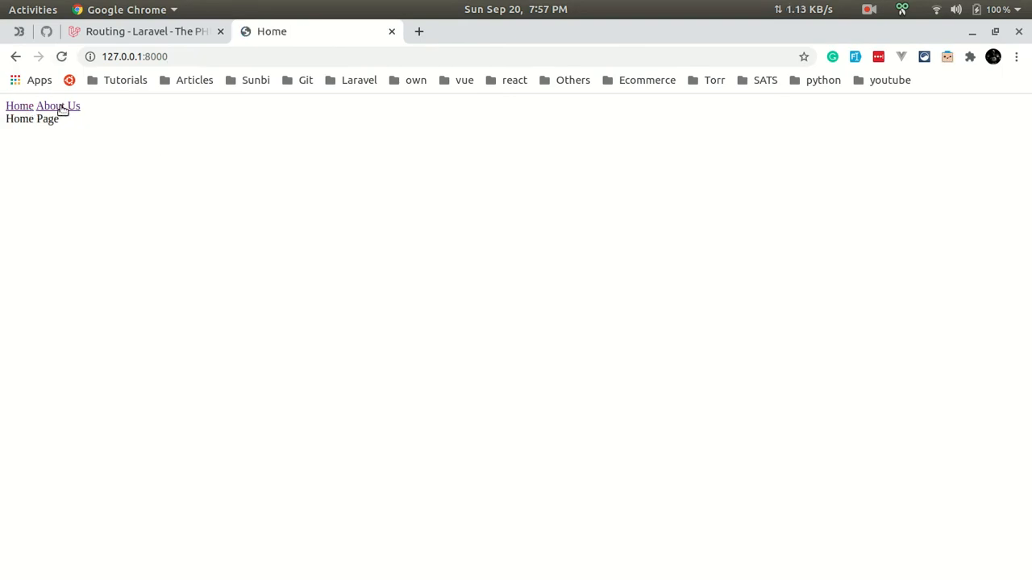
pyautogui.click(57, 106)
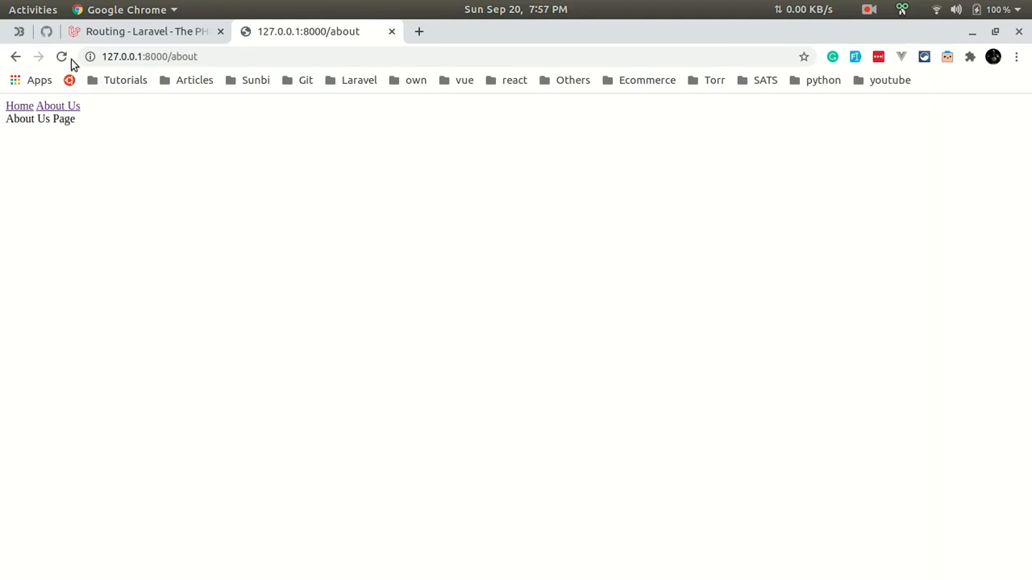
pyautogui.click(62, 56)
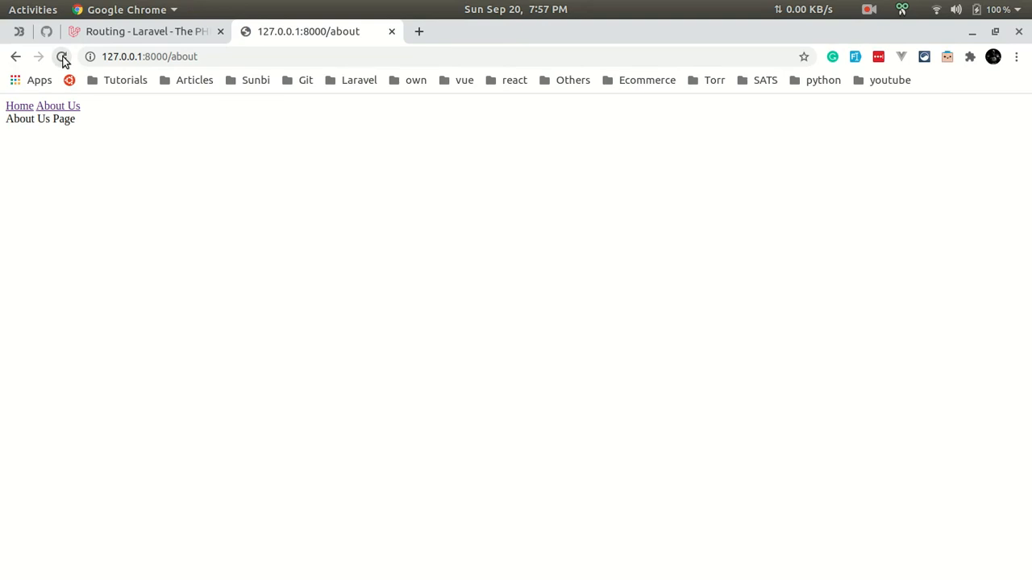
pyautogui.click(62, 56)
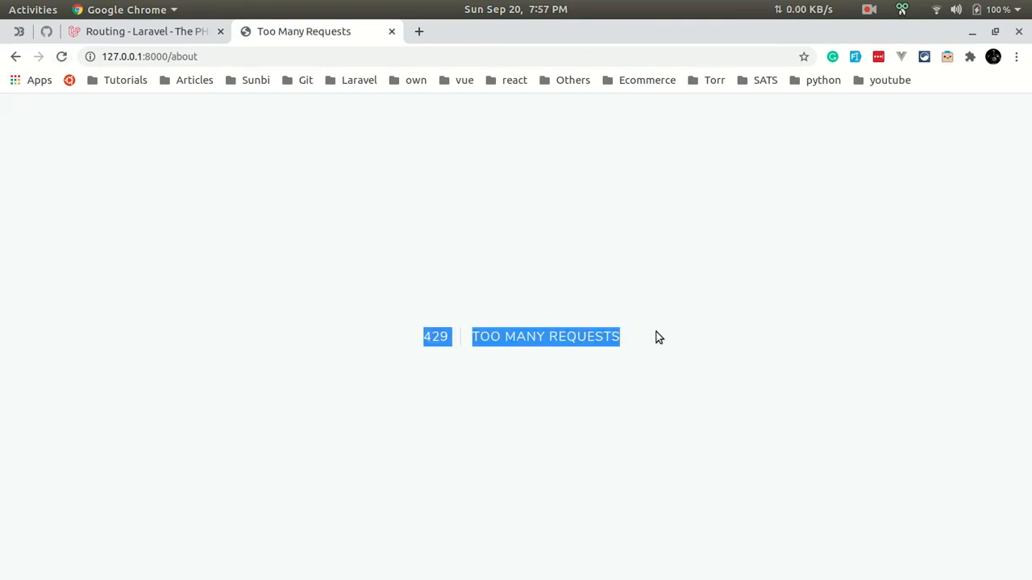
pyautogui.moveTo(637, 342)
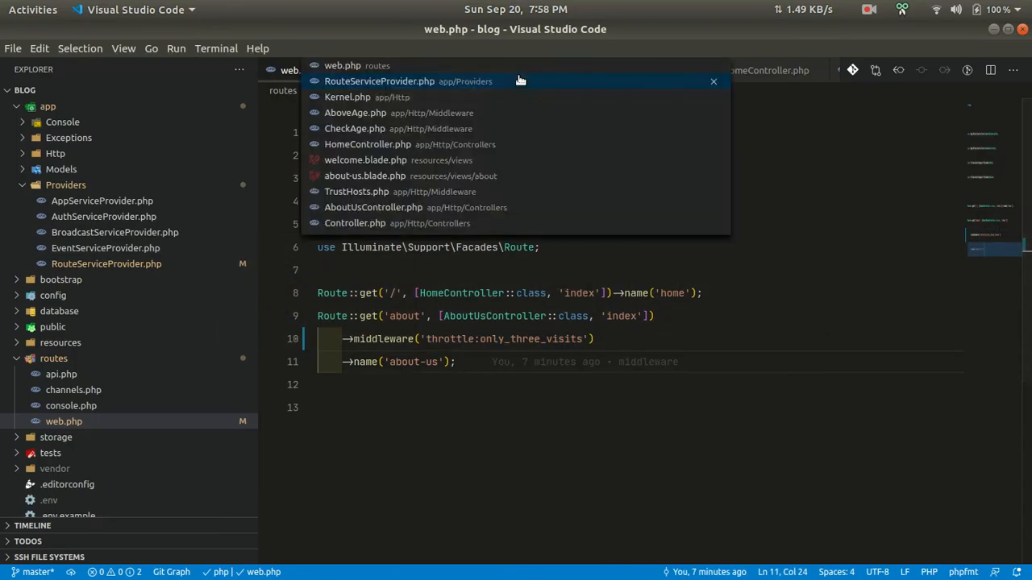
# Rename the limiter in RouteServiceProvider.php to only_four_visits, then return to web.php
pyautogui.click(379, 81)
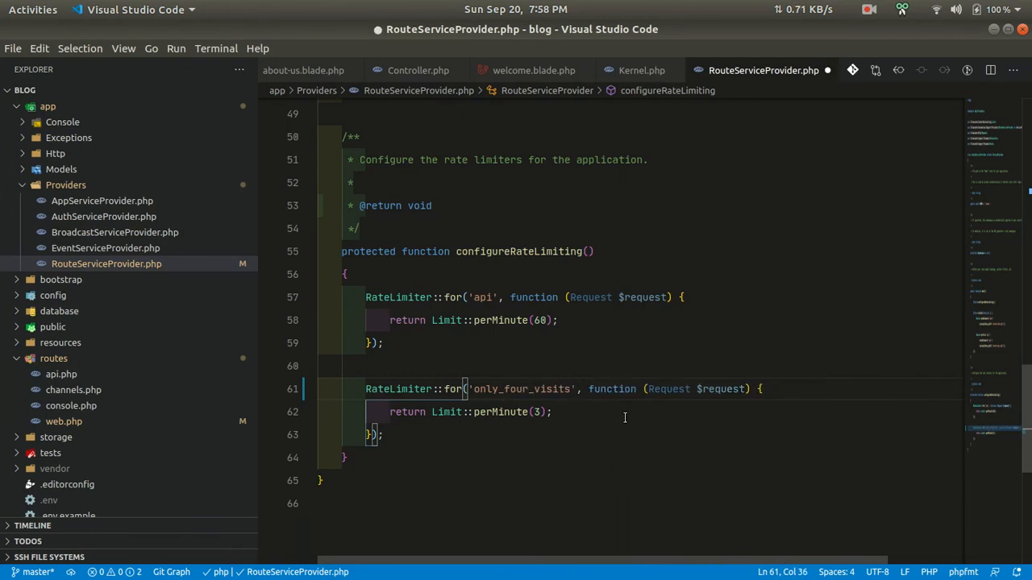
pyautogui.click(299, 70)
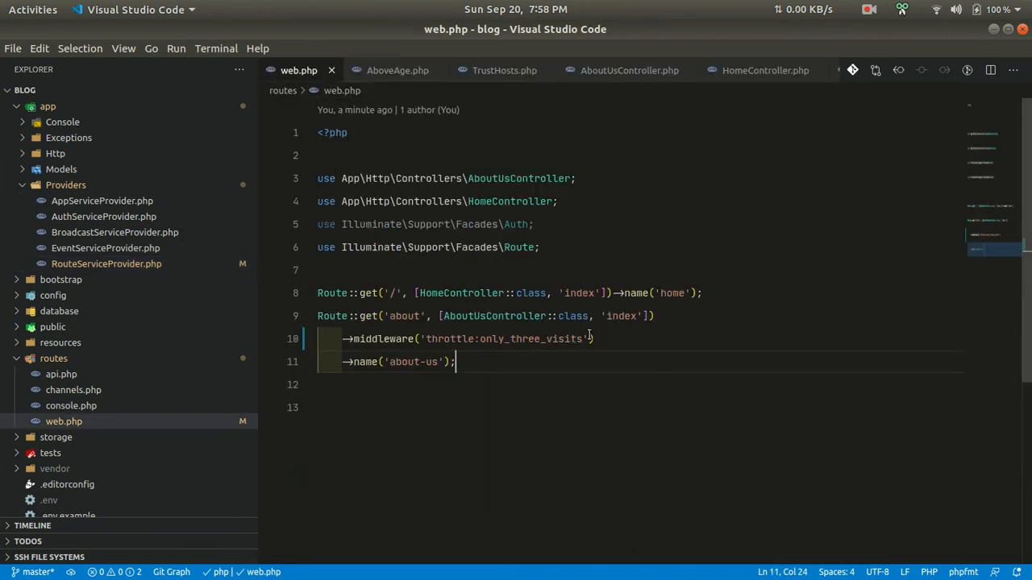
# Delete the about route's throttle middleware and begin a Route::group closure around the routes
pyautogui.moveTo(425, 339); pyautogui.dragTo(586, 339)
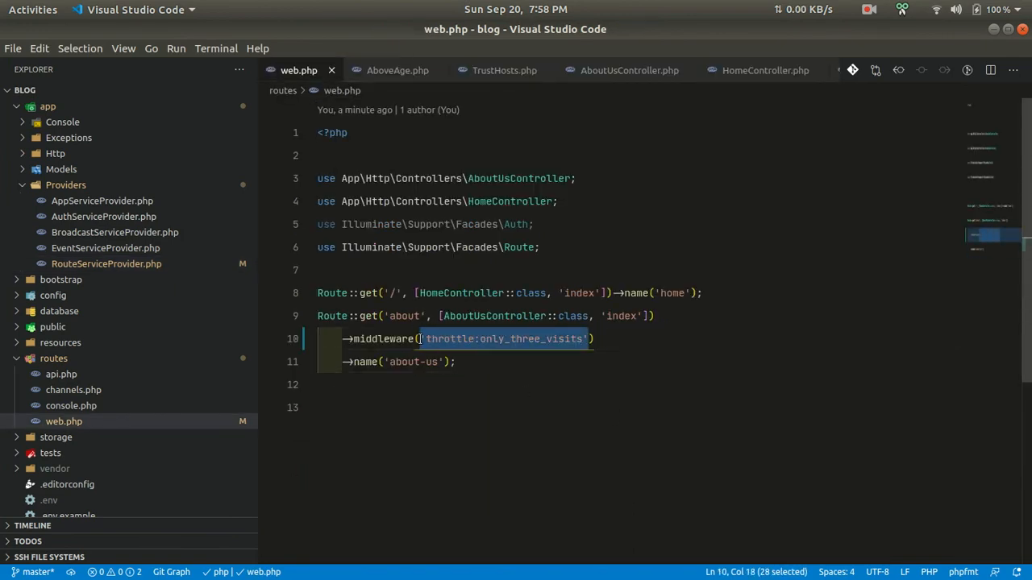
pyautogui.press('Delete')
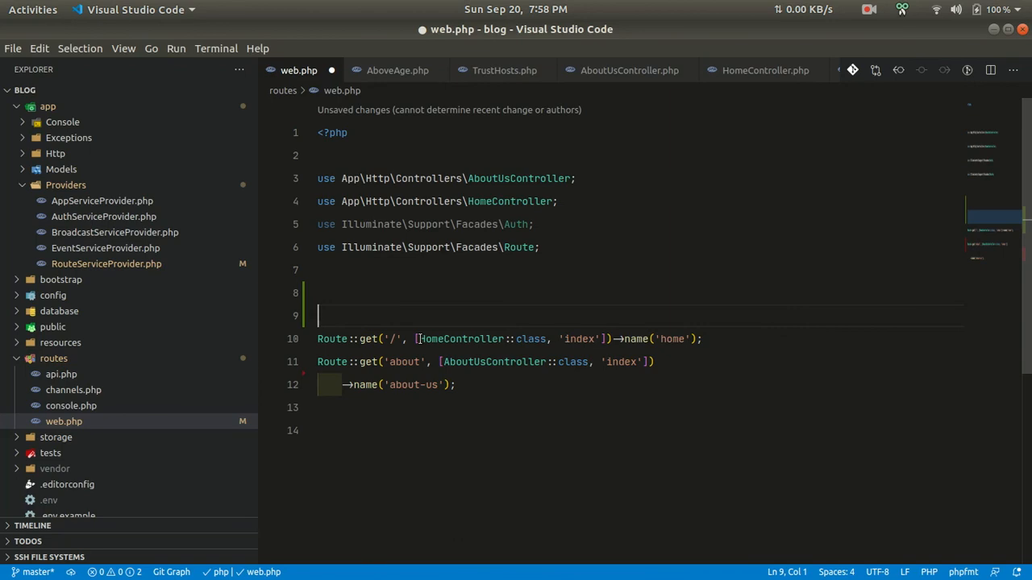
pyautogui.write('Route::group(')
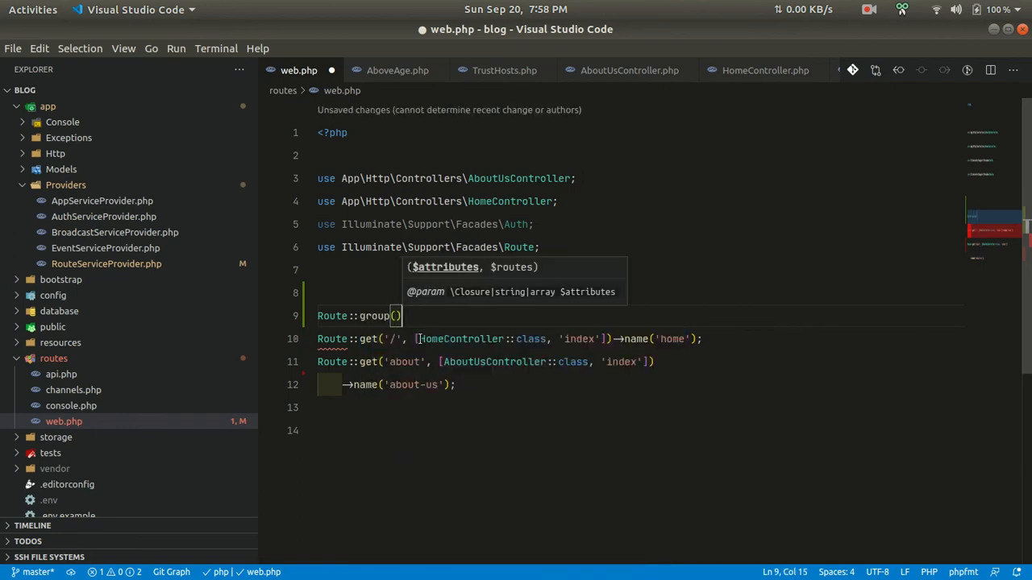
pyautogui.write('fucn')
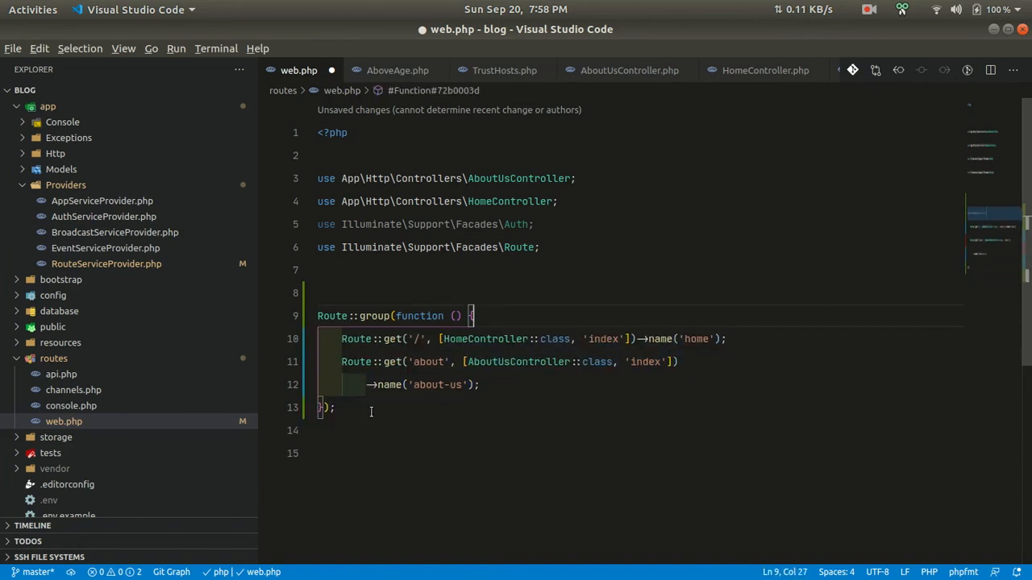
pyautogui.write('->m')
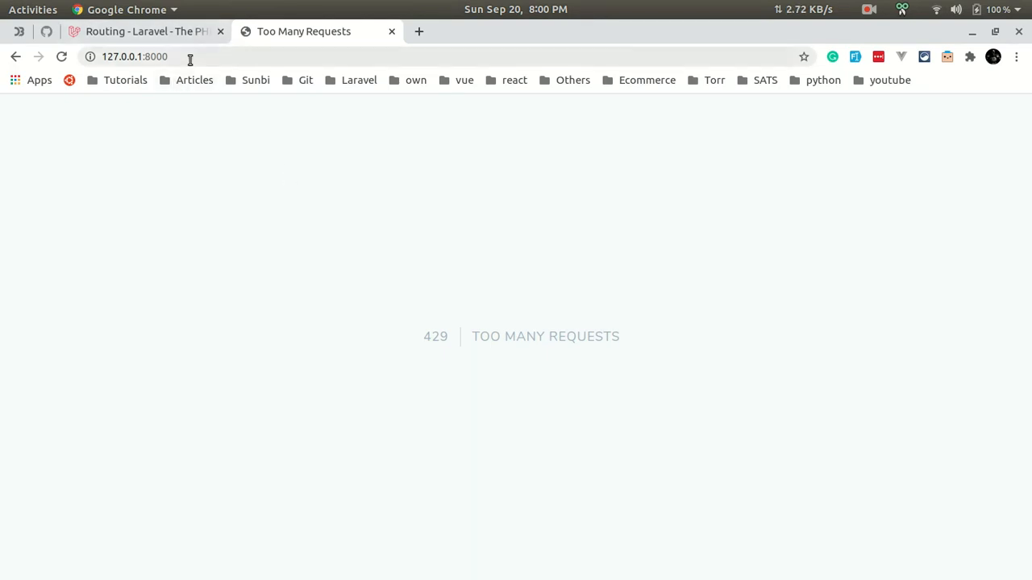
# Load 127.0.0.1:8000/about and confirm it also returns 429 Too Many Requests
pyautogui.write('/about')
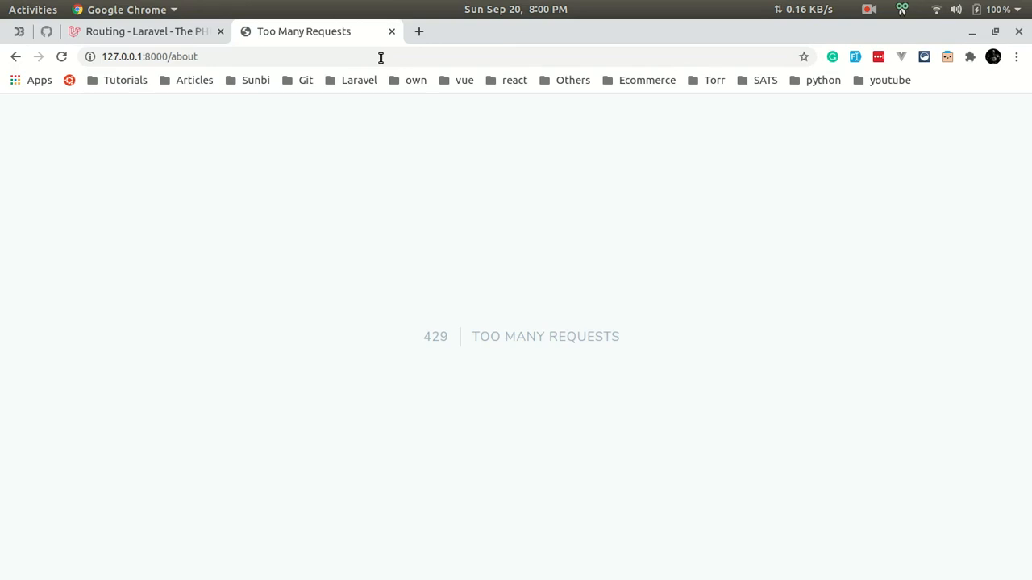
pyautogui.moveTo(395, 16)
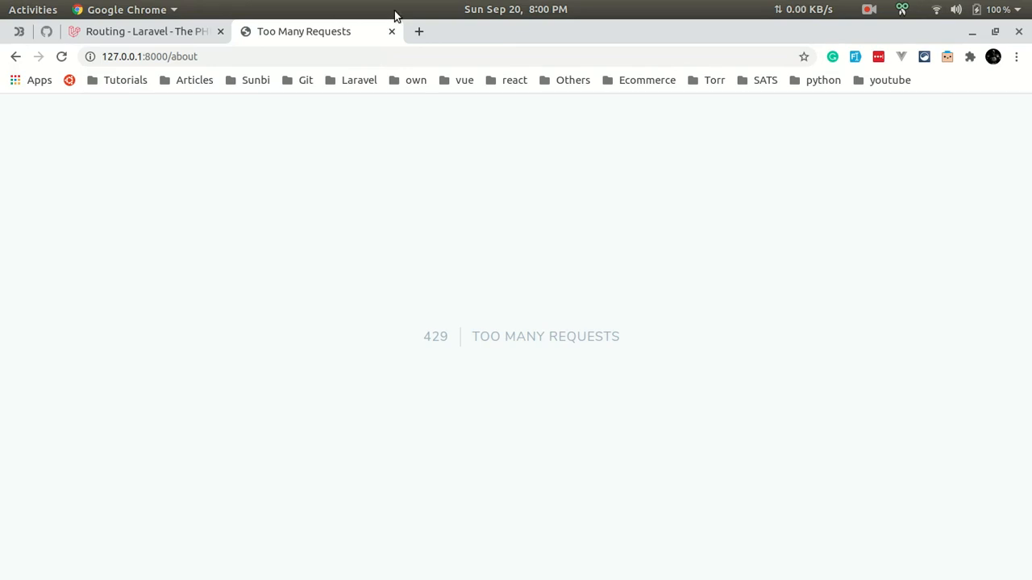